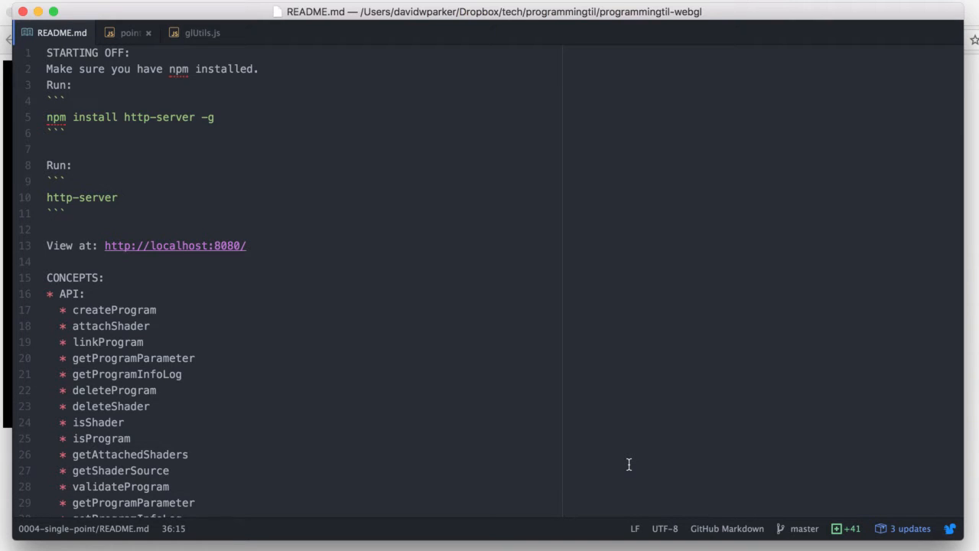
# Step: Scroll the README down to the CONCEPTS list and switch to point.js
pyautogui.scroll(-3)
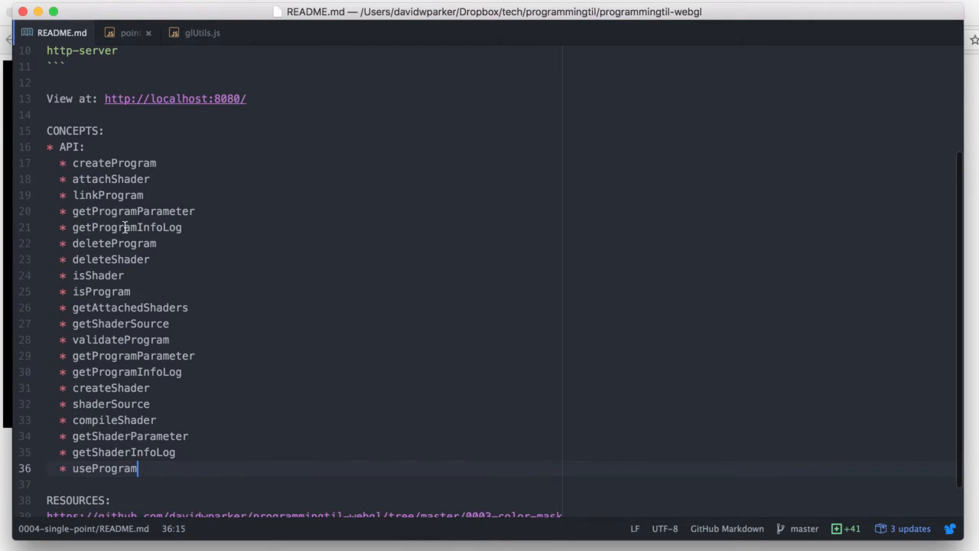
pyautogui.moveTo(494, 375)
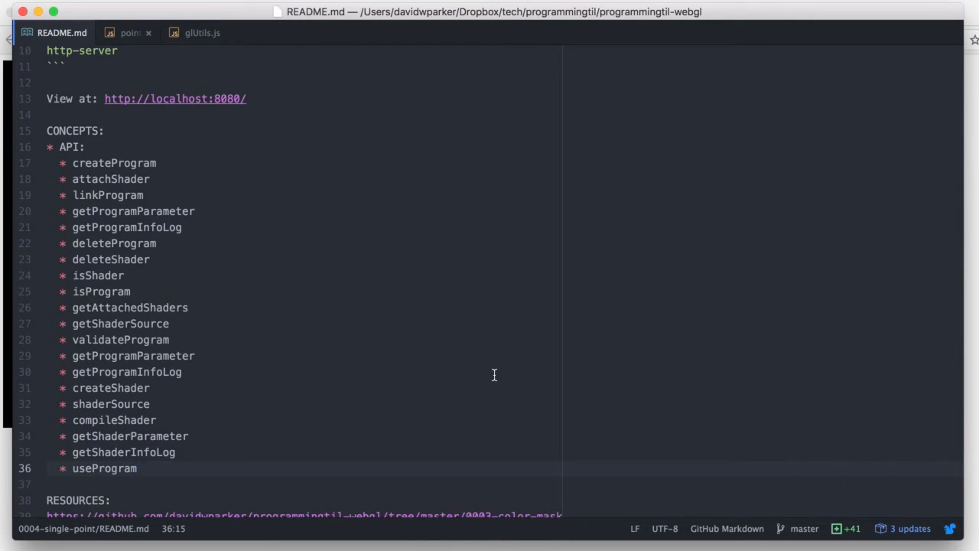
pyautogui.click(130, 32)
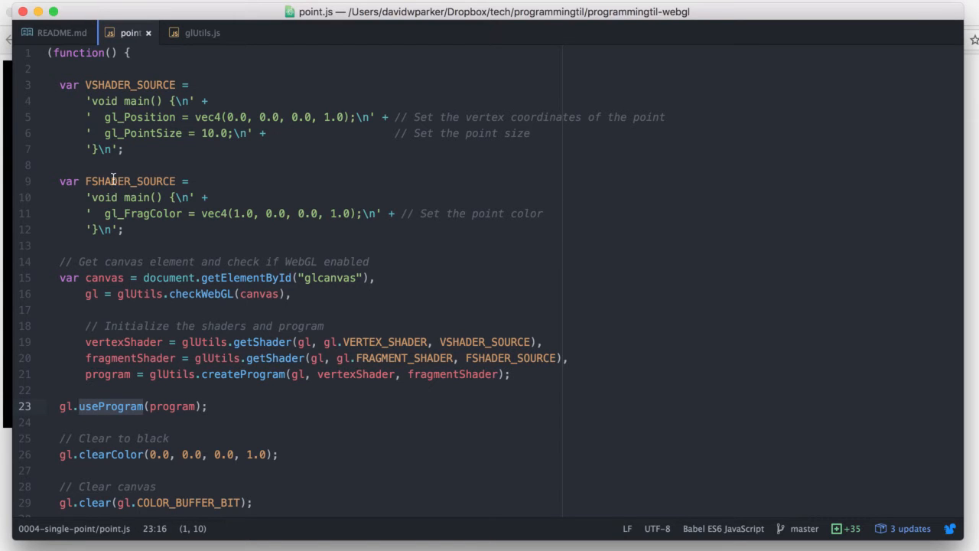
pyautogui.click(89, 101)
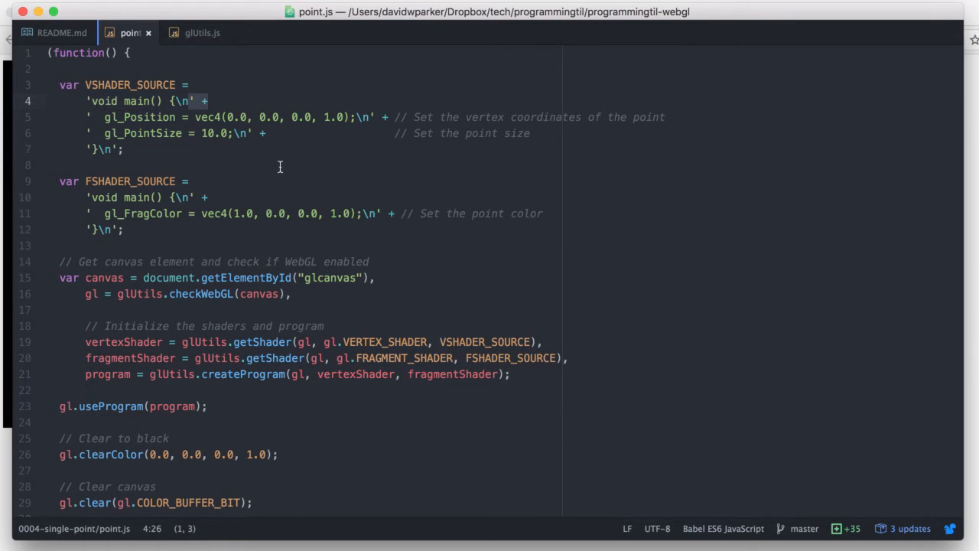
pyautogui.moveTo(284, 148)
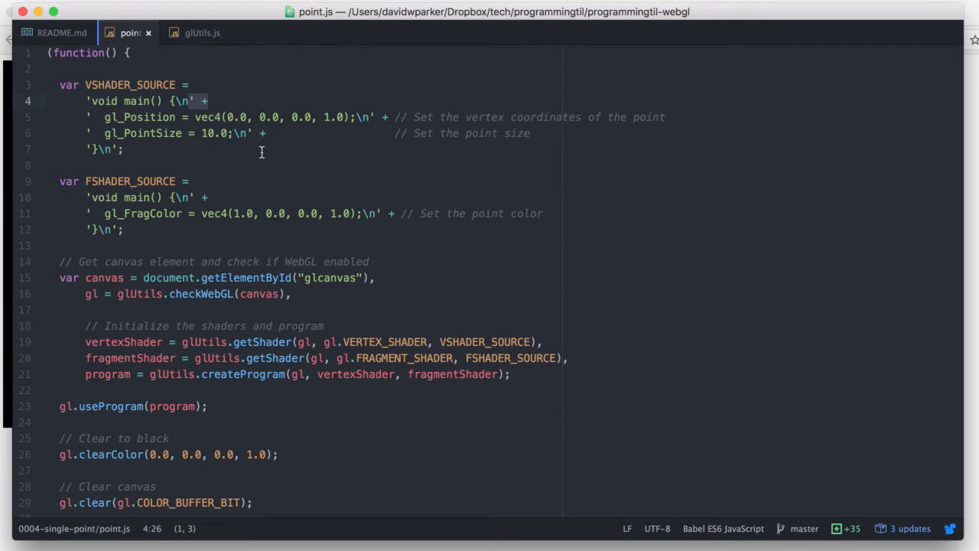
pyautogui.click(208, 117)
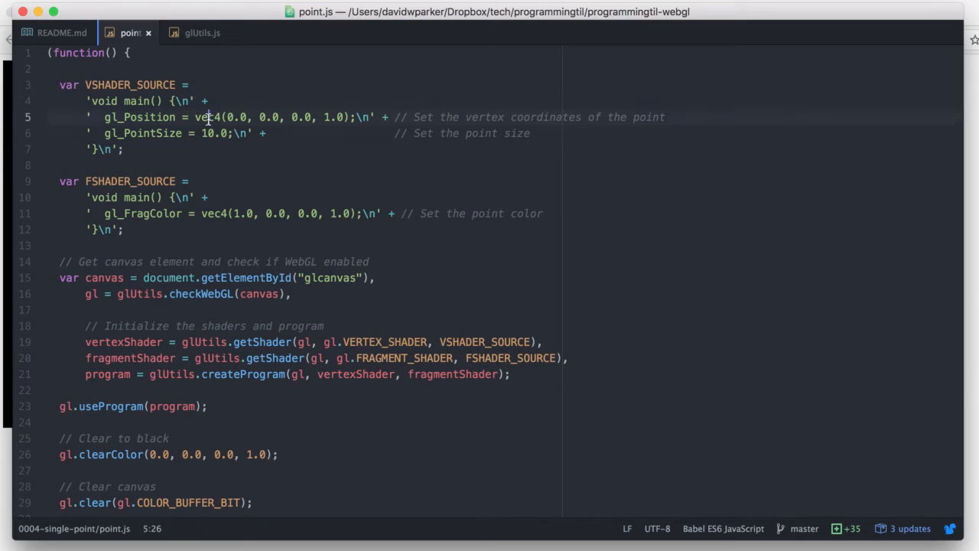
pyautogui.doubleClick(208, 117)
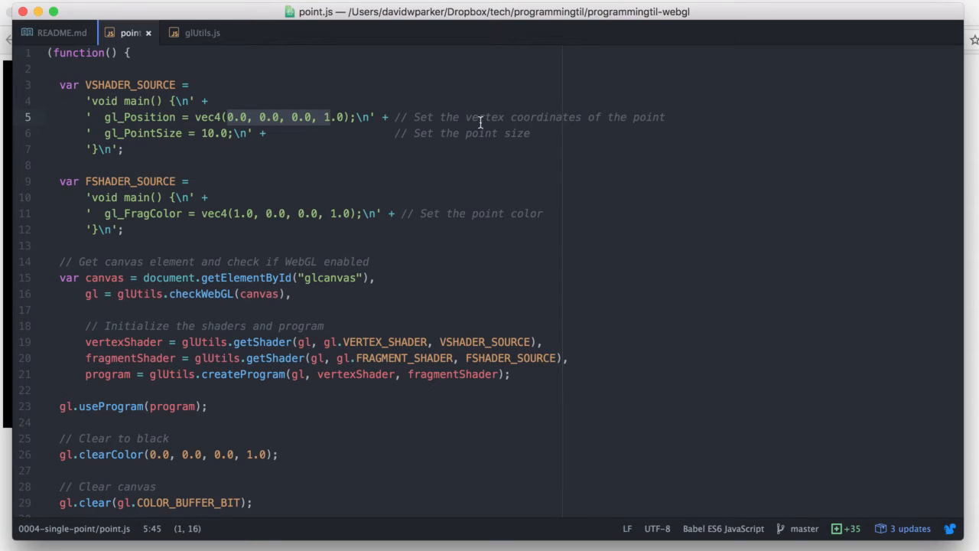
pyautogui.moveTo(471, 202)
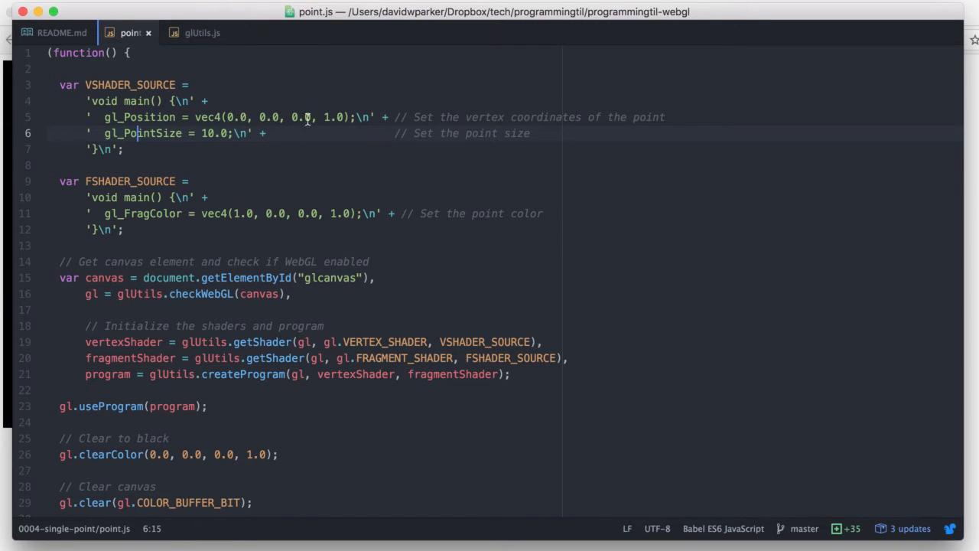
pyautogui.click(349, 116)
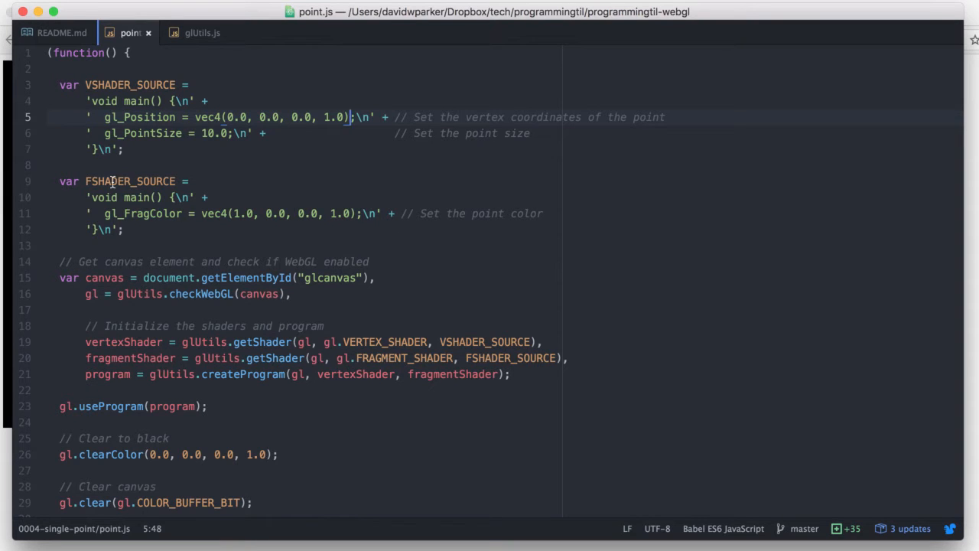
pyautogui.doubleClick(214, 214)
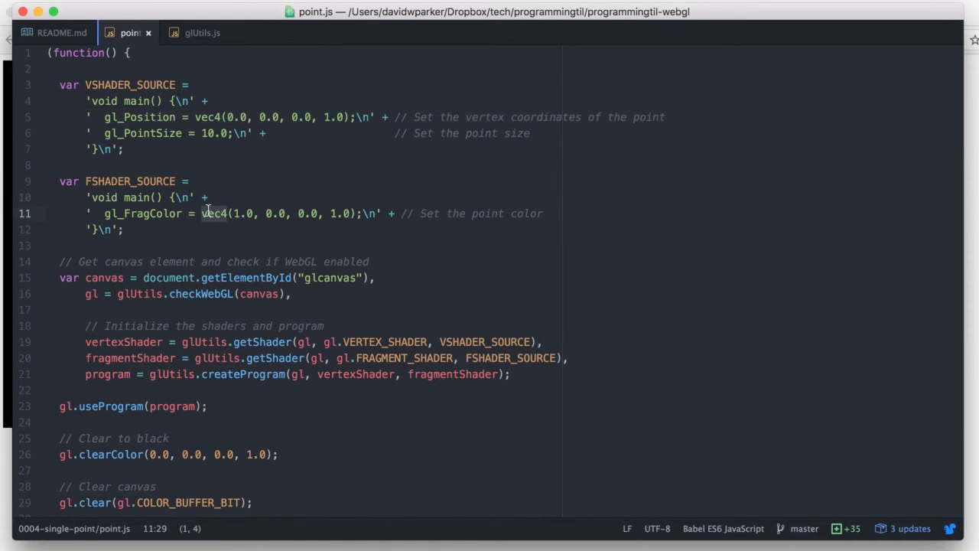
pyautogui.click(239, 215)
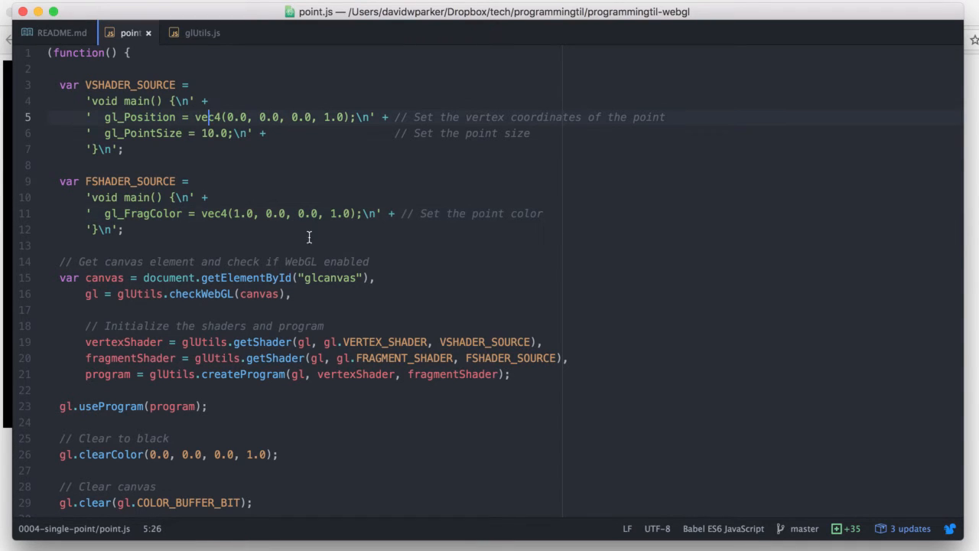
pyautogui.moveTo(450, 180)
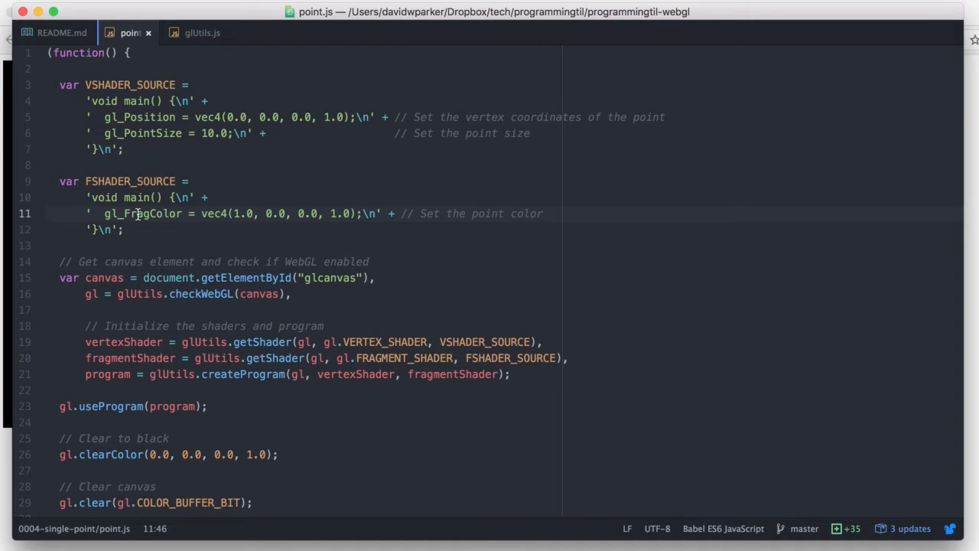
pyautogui.click(335, 215)
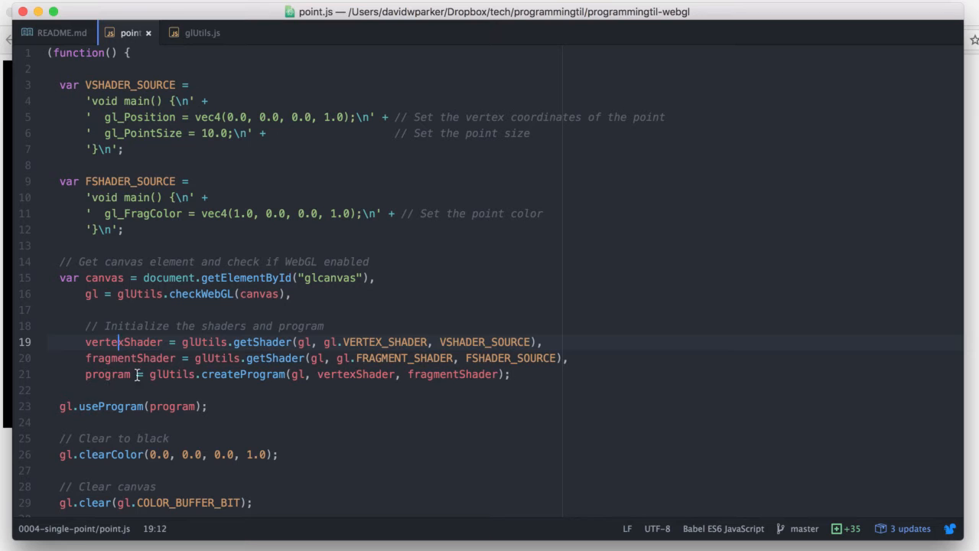
pyautogui.doubleClick(243, 373)
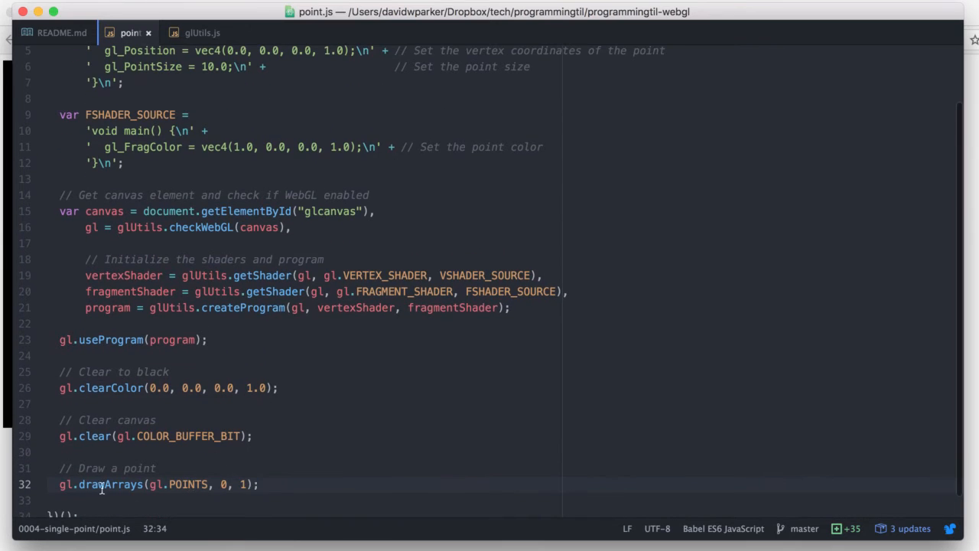
pyautogui.doubleClick(187, 483)
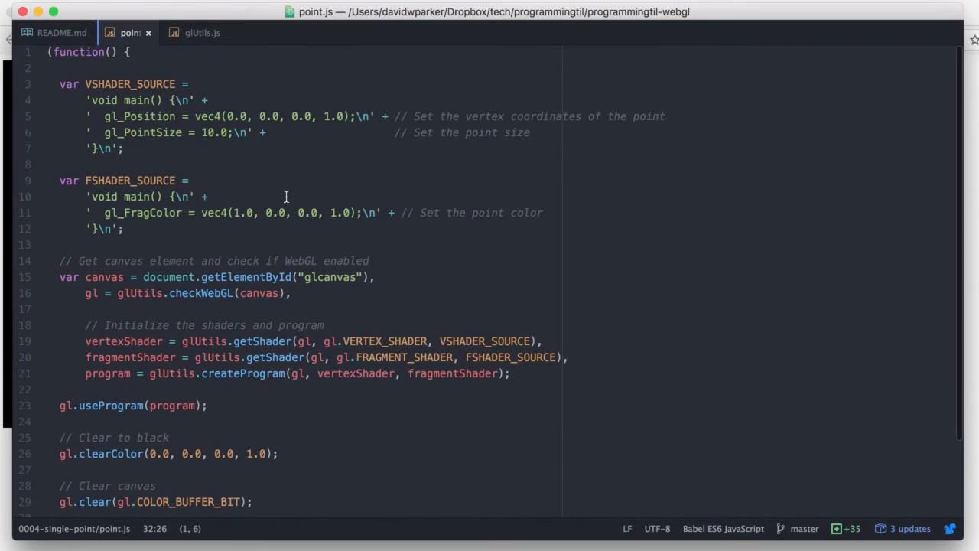
pyautogui.moveTo(355, 235)
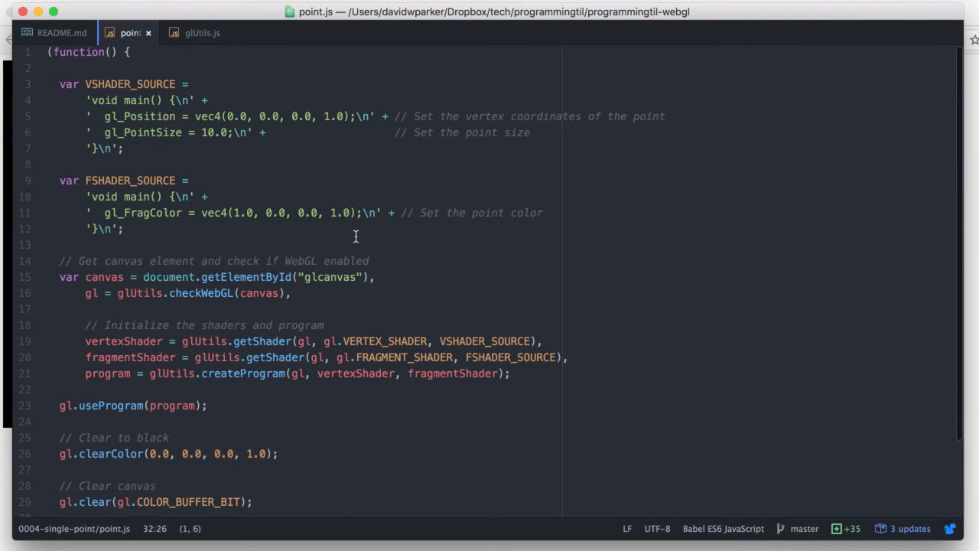
# Step: Browse glUtils.js down to the getShader helper, comparing briefly against point.js
pyautogui.click(202, 32)
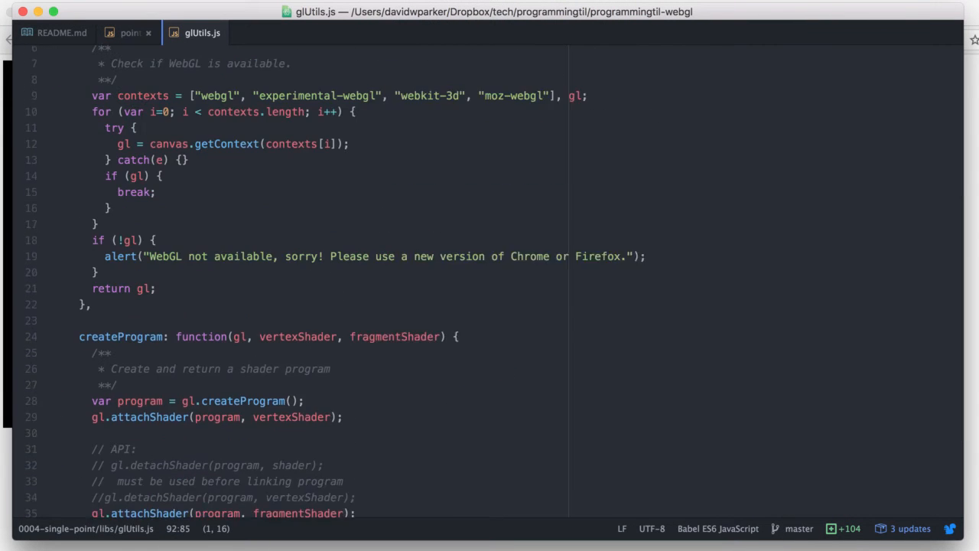
pyautogui.scroll(-3)
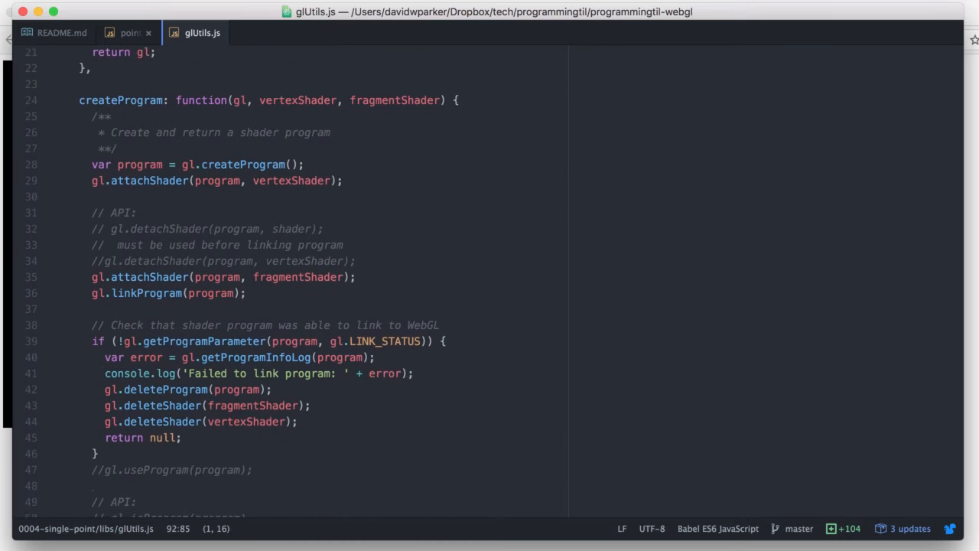
pyautogui.click(130, 32)
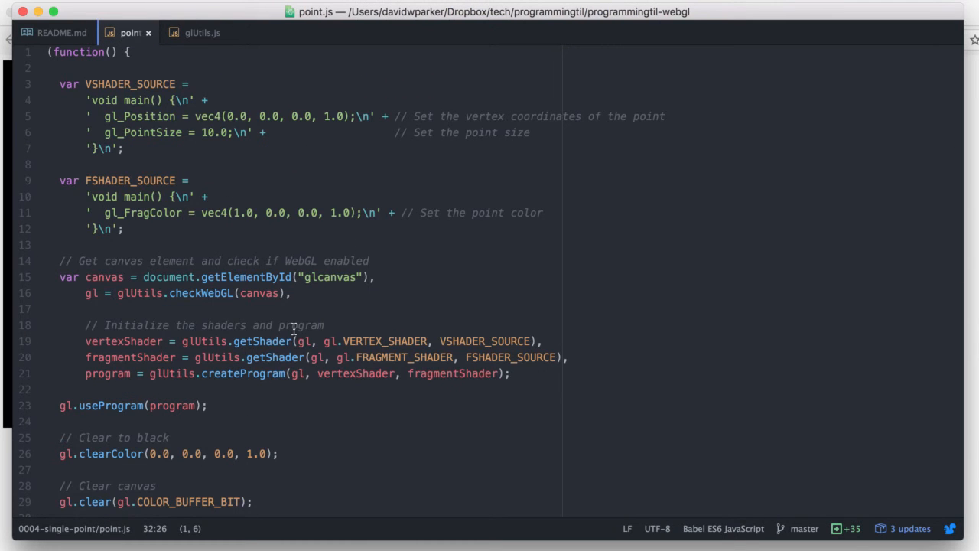
pyautogui.click(202, 32)
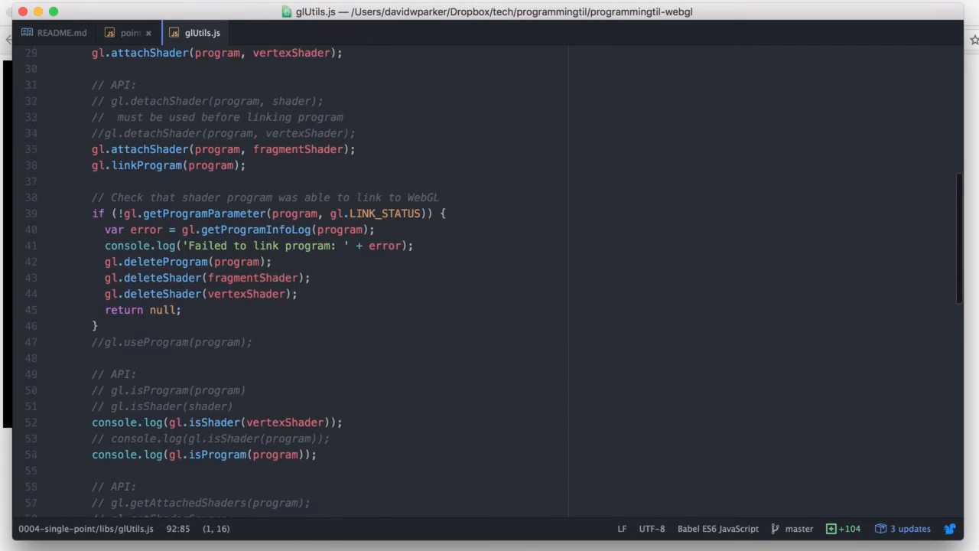
pyautogui.scroll(-3)
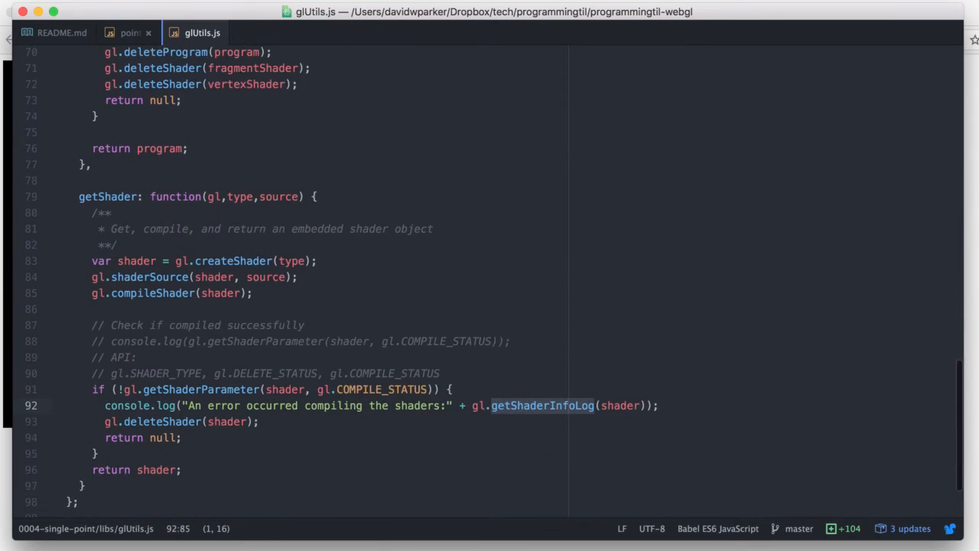
pyautogui.scroll(-3)
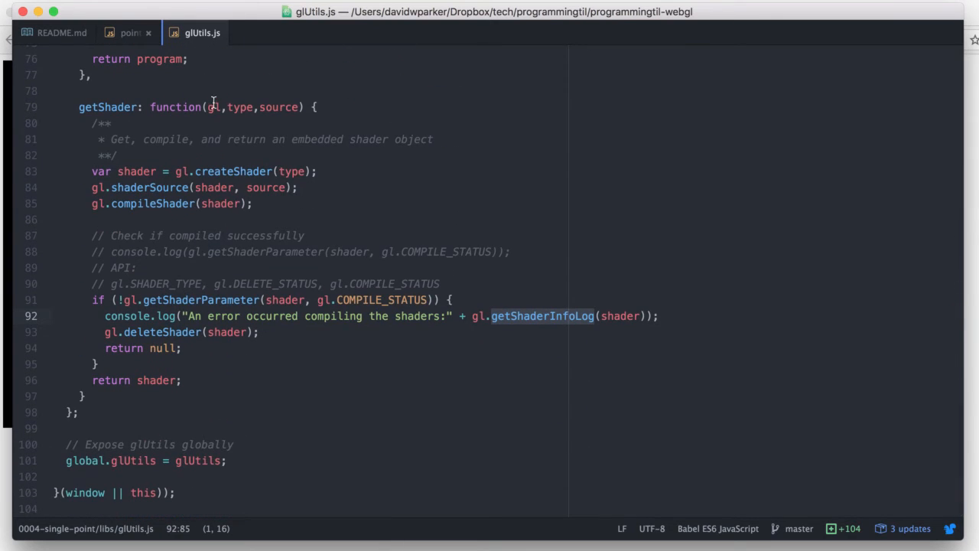
pyautogui.moveTo(288, 127)
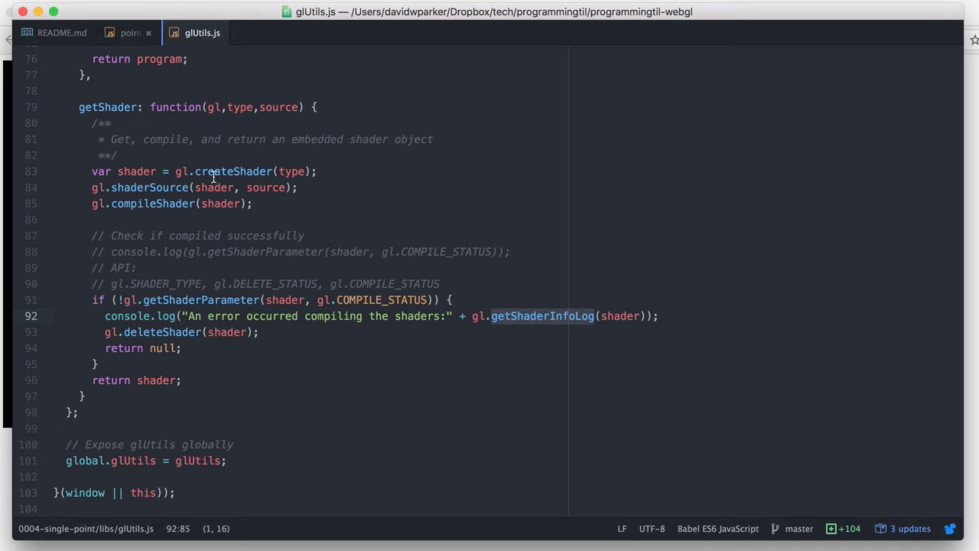
pyautogui.click(257, 171)
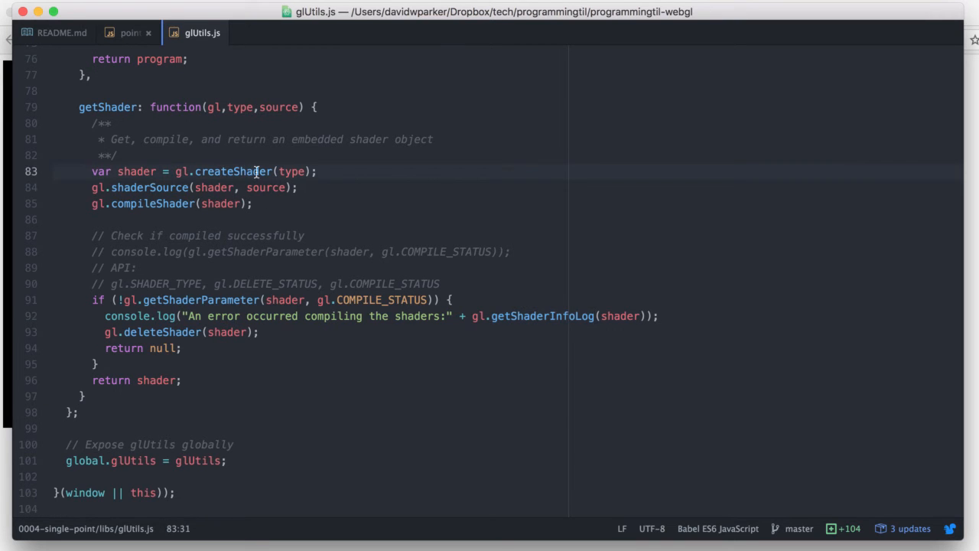
# Step: Highlight FRAGMENT_SHADER in point.js and getShader's compile-status check and DELETE_STATUS constant, ending in point.js
pyautogui.click(130, 33)
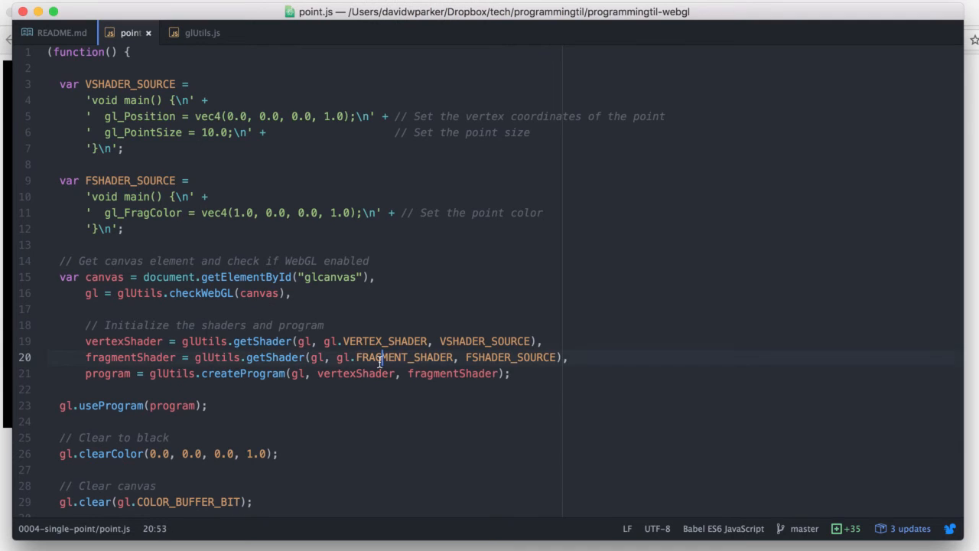
pyautogui.doubleClick(404, 358)
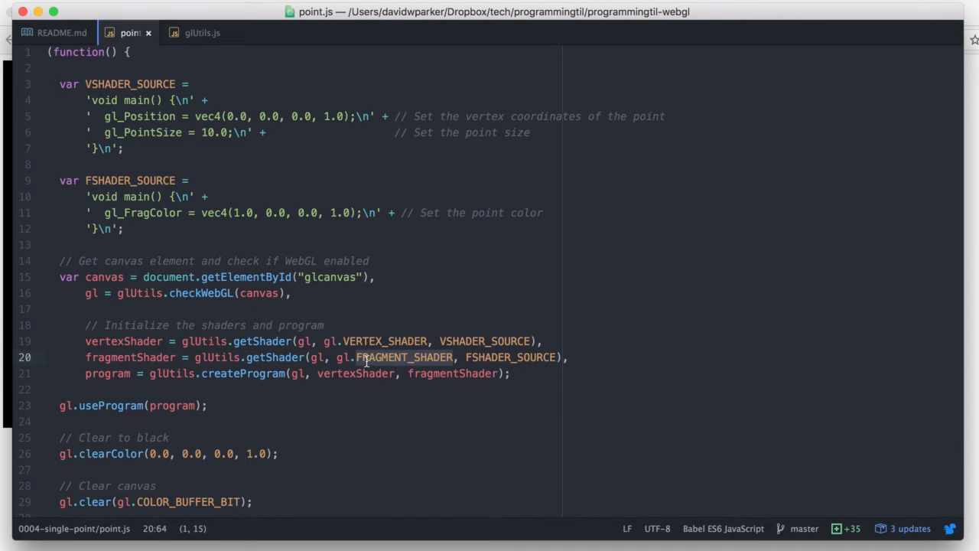
pyautogui.moveTo(406, 338)
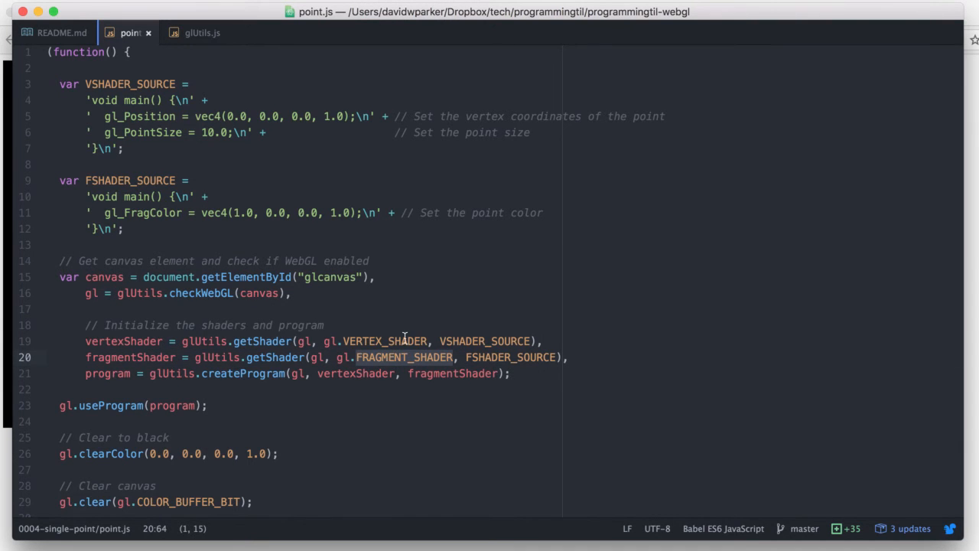
pyautogui.click(202, 33)
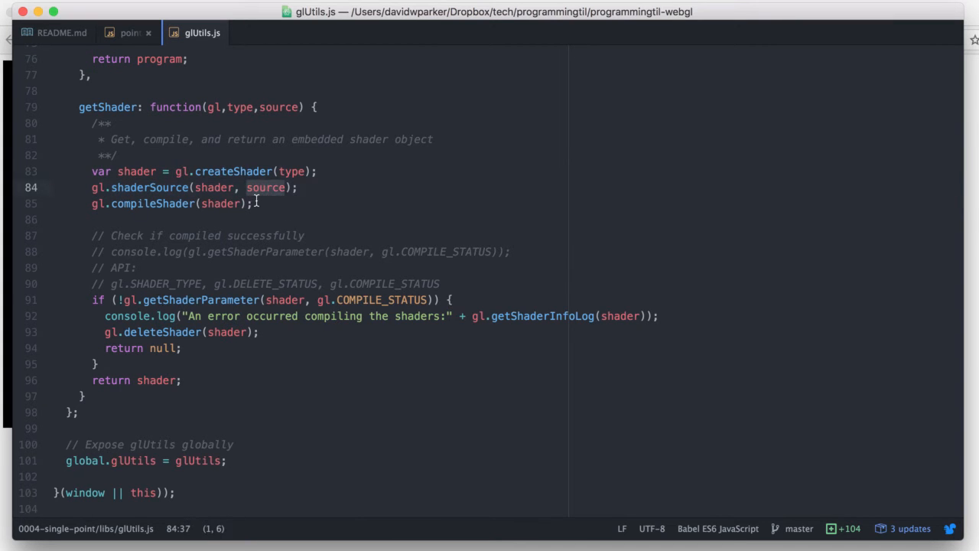
pyautogui.click(395, 299)
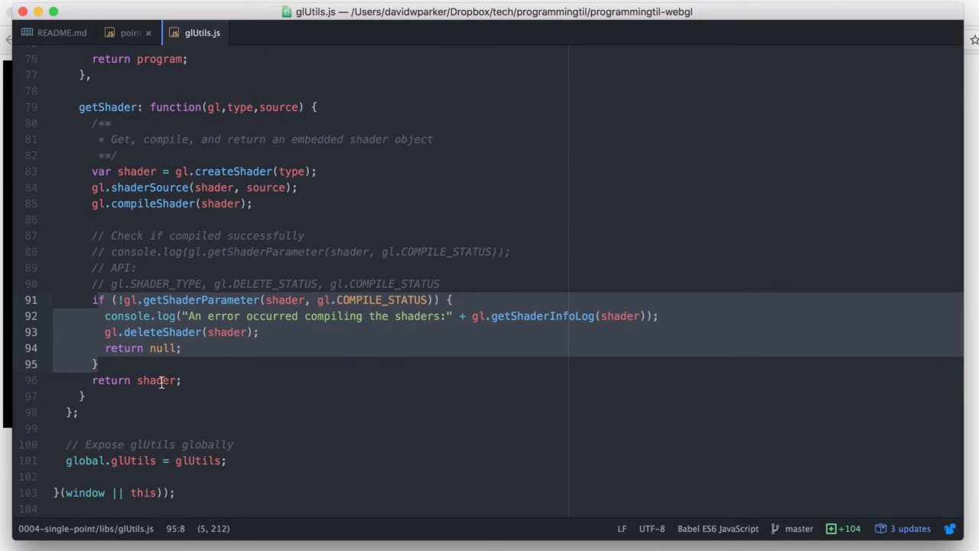
pyautogui.click(162, 379)
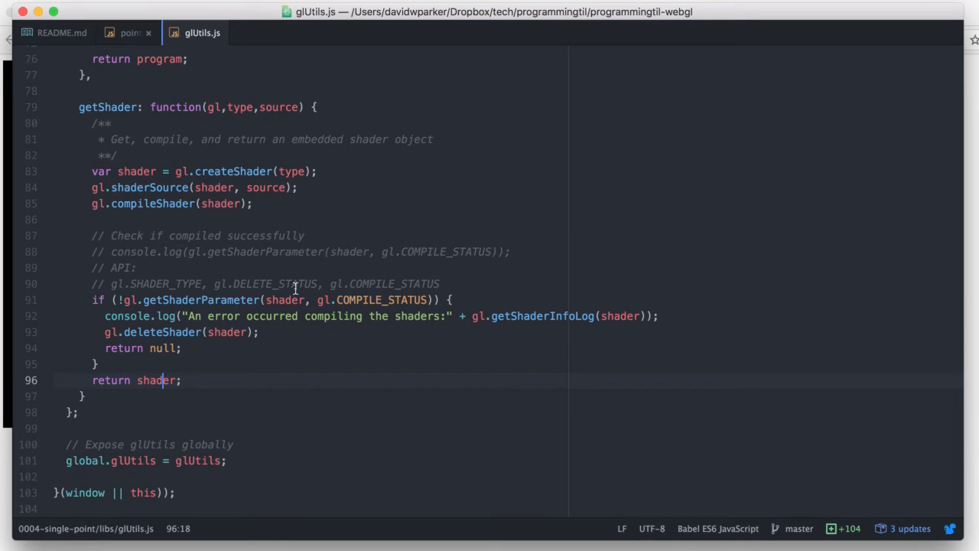
pyautogui.doubleClick(200, 299)
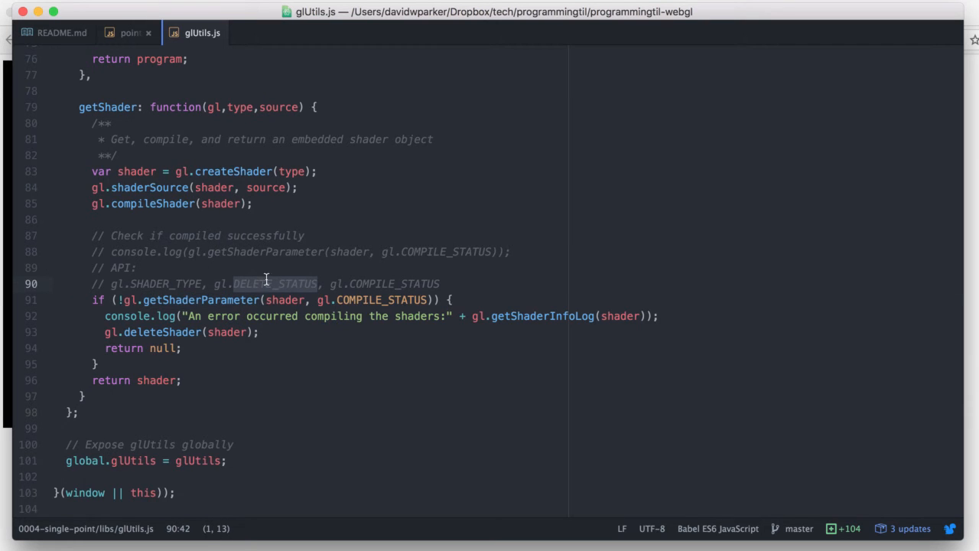
pyautogui.moveTo(172, 283)
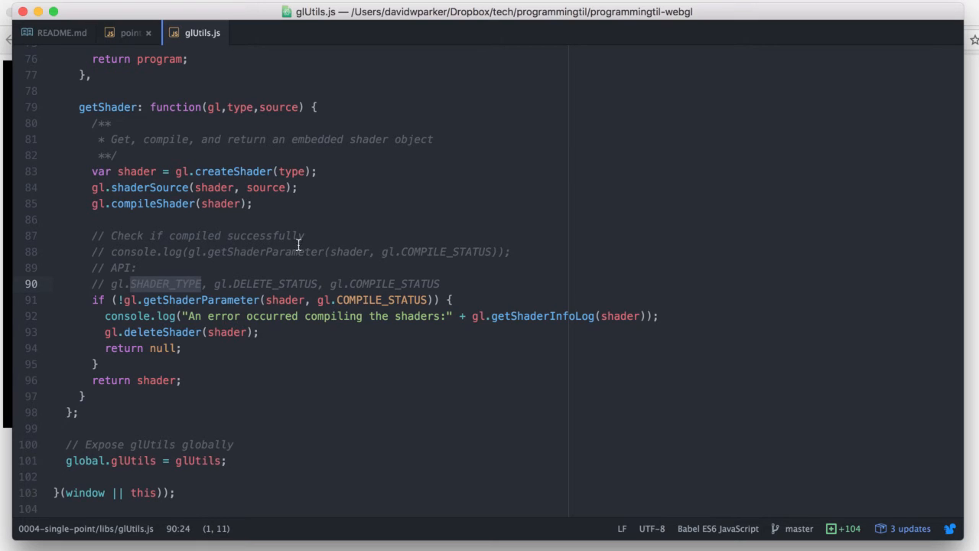
pyautogui.click(130, 33)
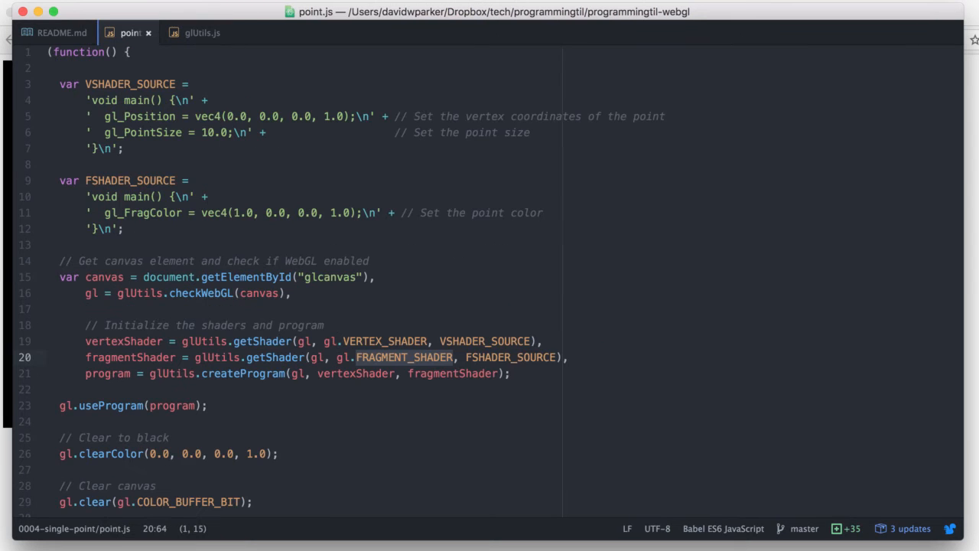
# Step: Return to glUtils.js at the createProgram validation and cleanup code
pyautogui.click(202, 33)
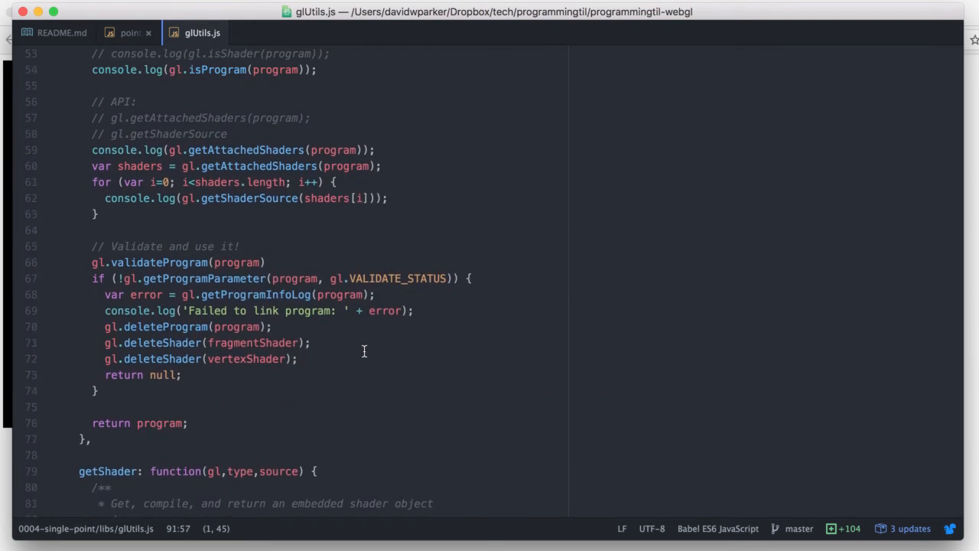
pyautogui.click(130, 32)
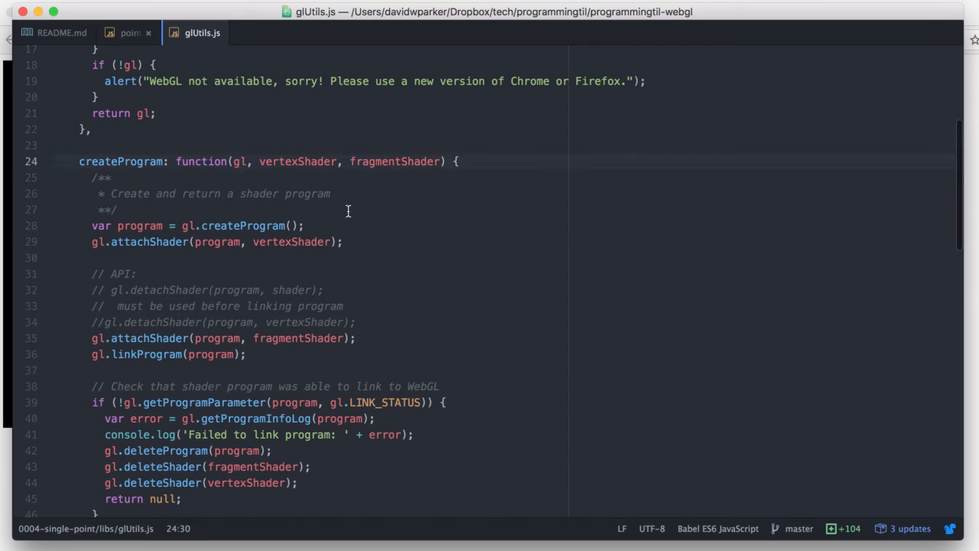
pyautogui.scroll(-3)
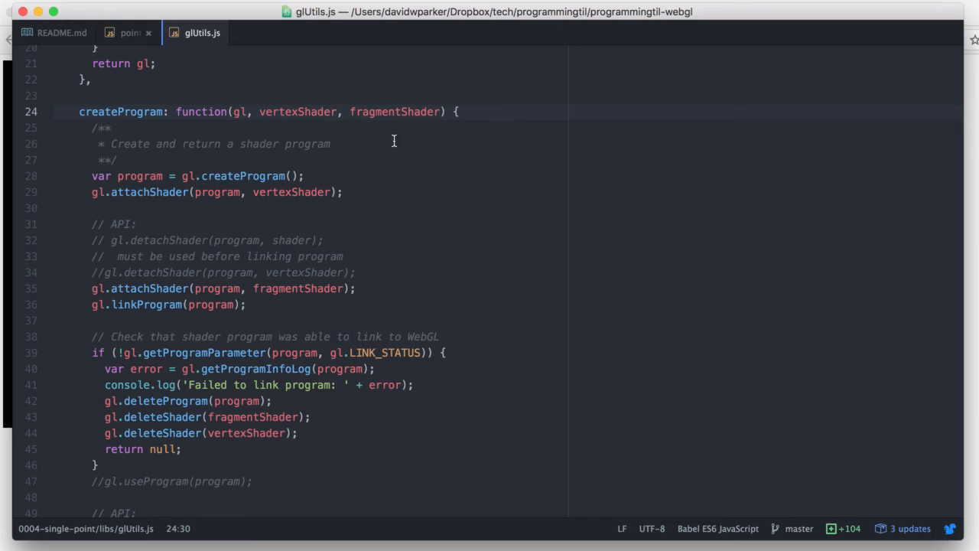
pyautogui.click(242, 112)
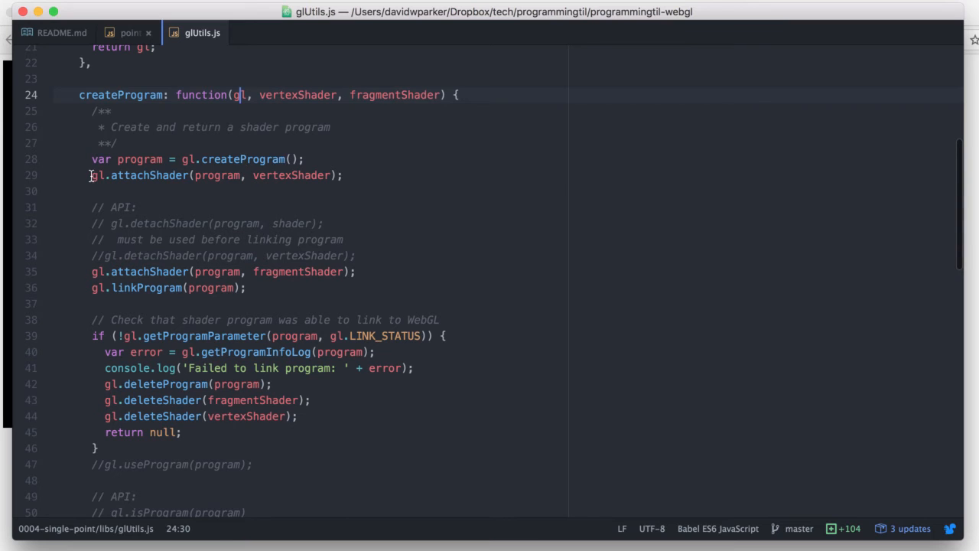
pyautogui.click(380, 175)
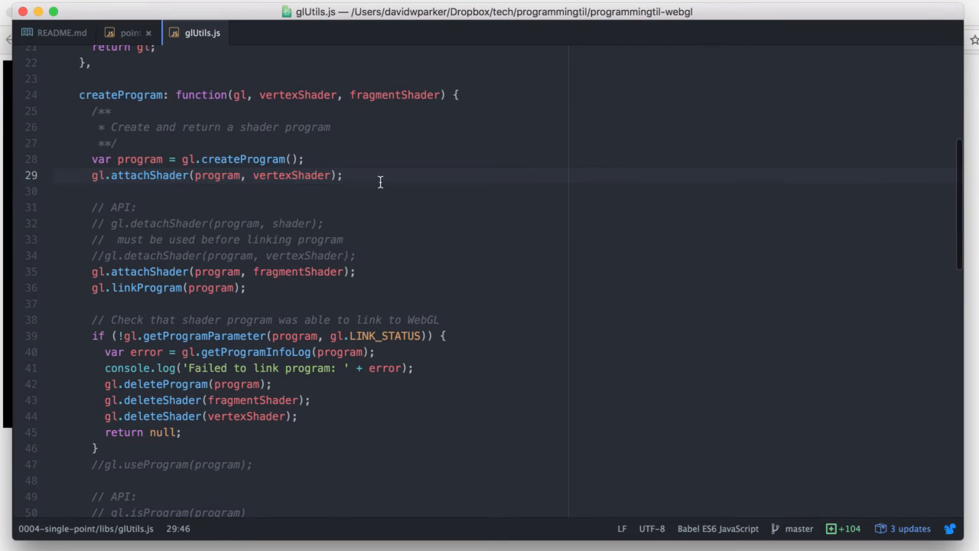
pyautogui.scroll(-3)
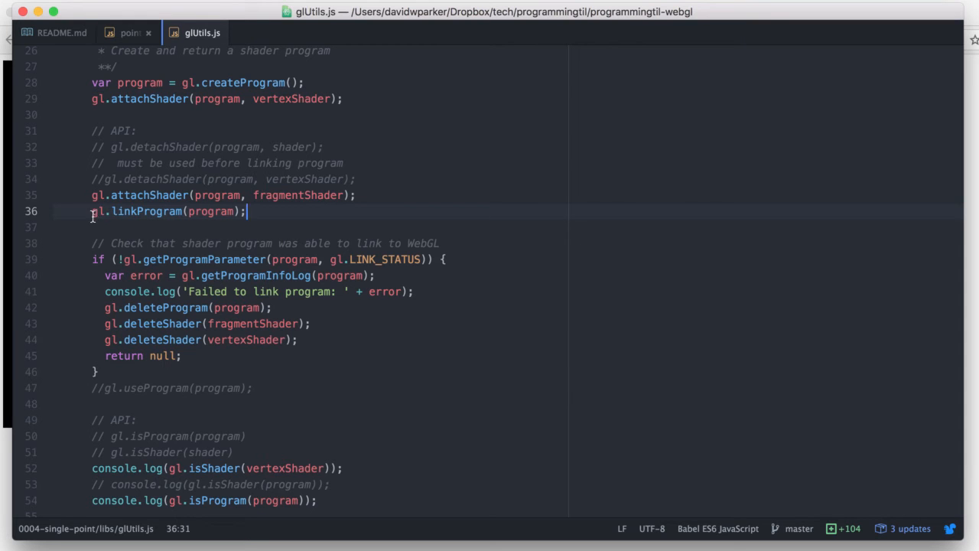
pyautogui.scroll(-3)
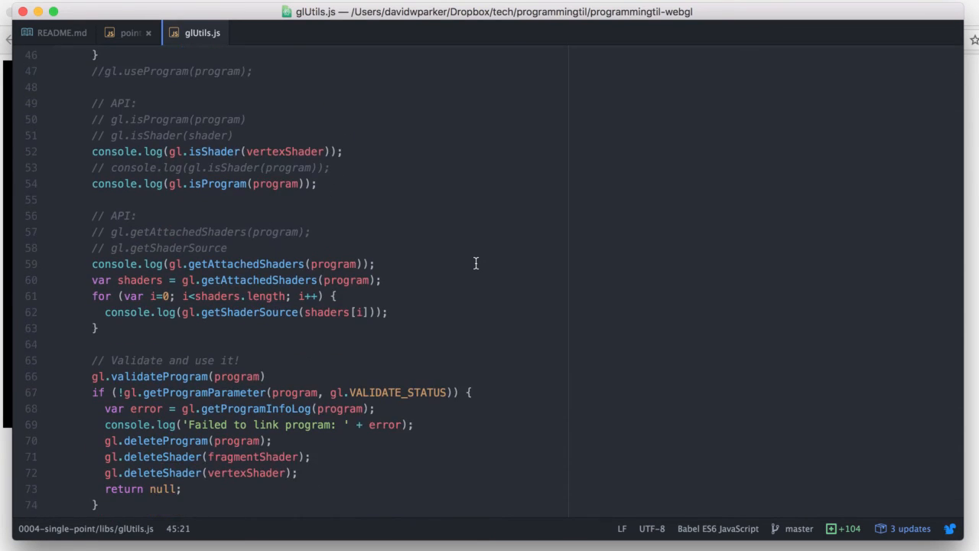
pyautogui.scroll(-3)
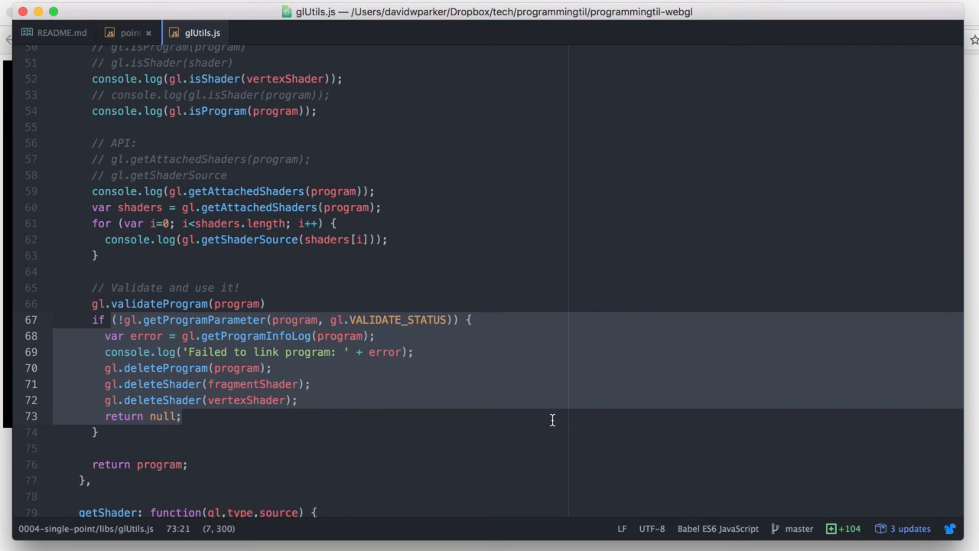
pyautogui.click(143, 465)
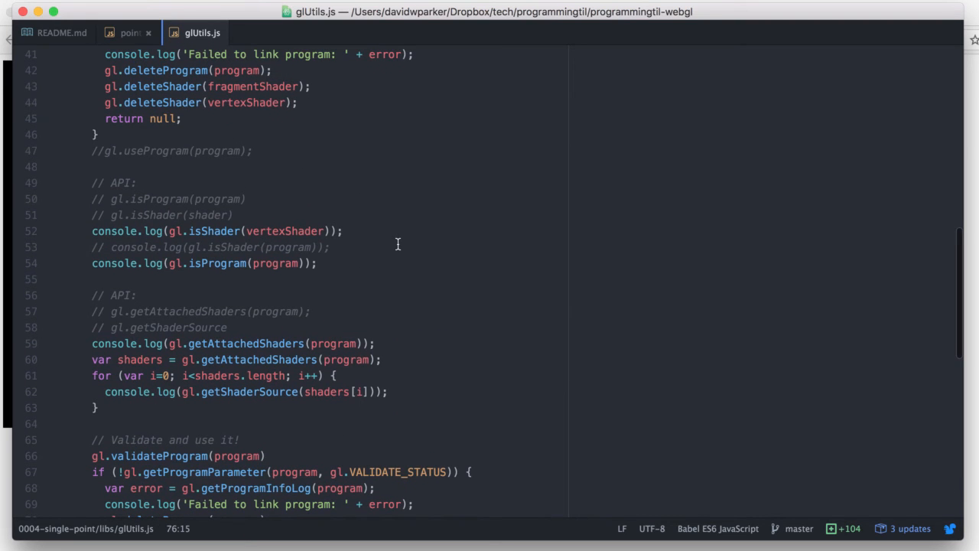
pyautogui.moveTo(208, 230)
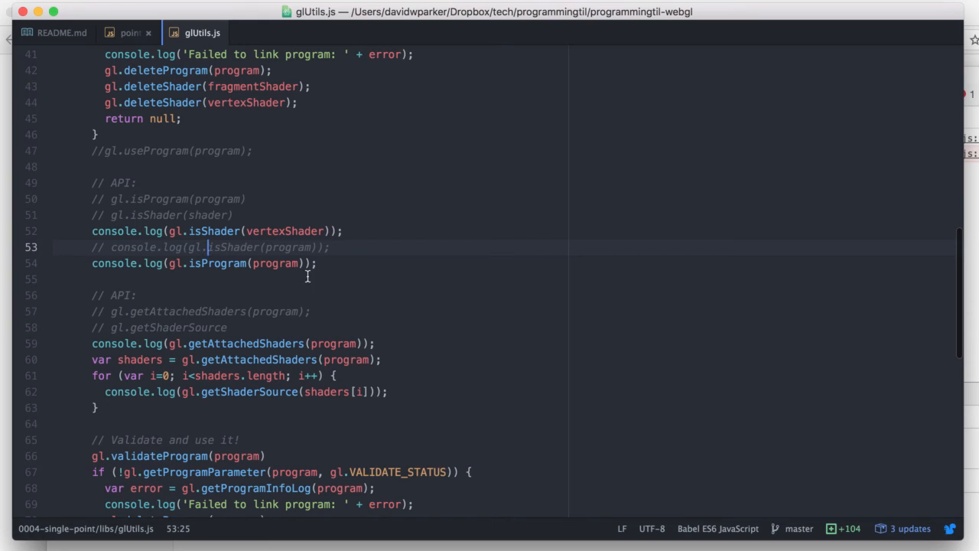
pyautogui.moveTo(441, 300)
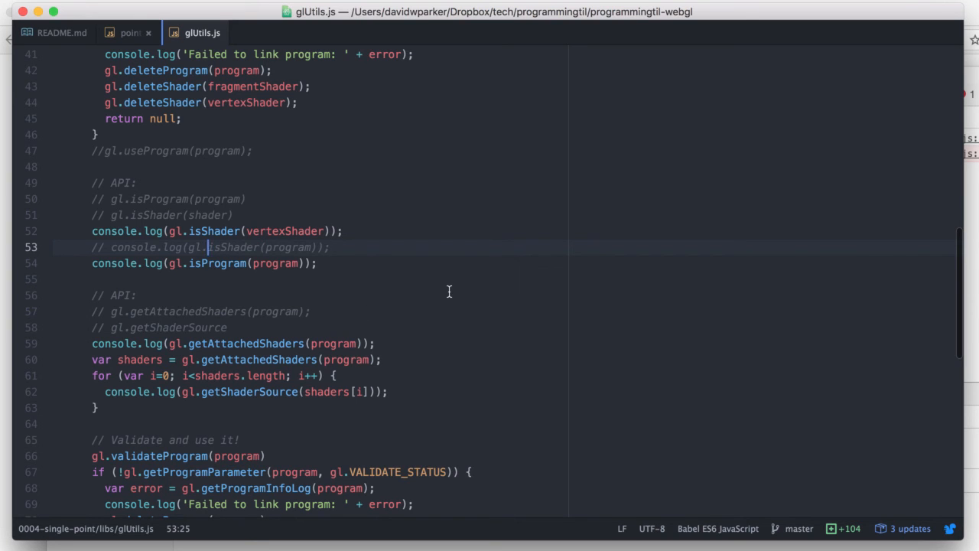
pyautogui.moveTo(438, 312)
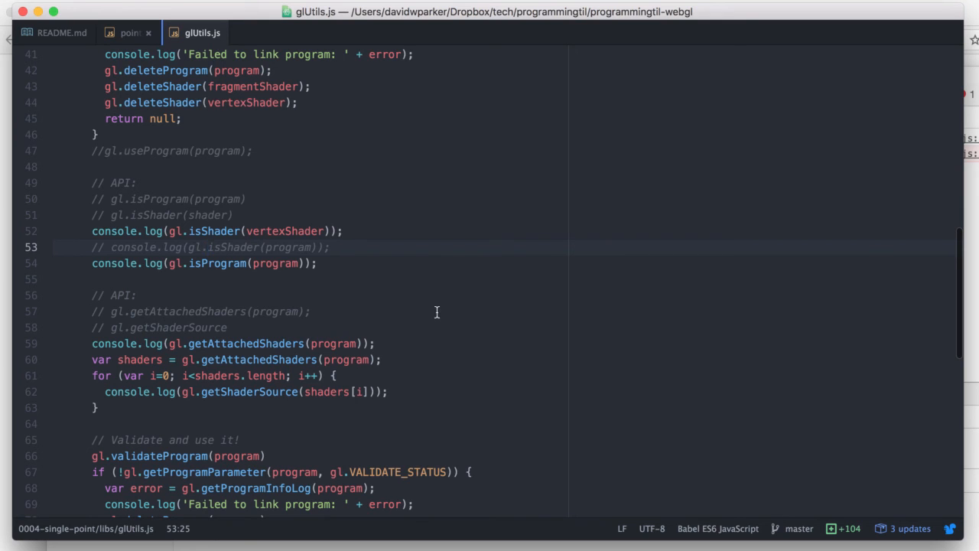
# Step: Expand the logged Array in the Chrome console to show its two WebGLShader entries, then return to glUtils.js
pyautogui.click(206, 248)
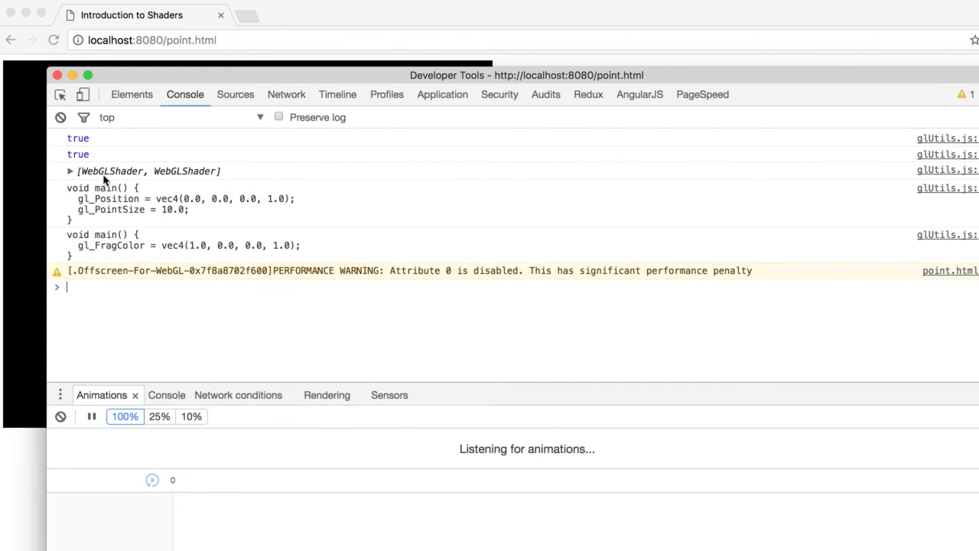
pyautogui.click(70, 171)
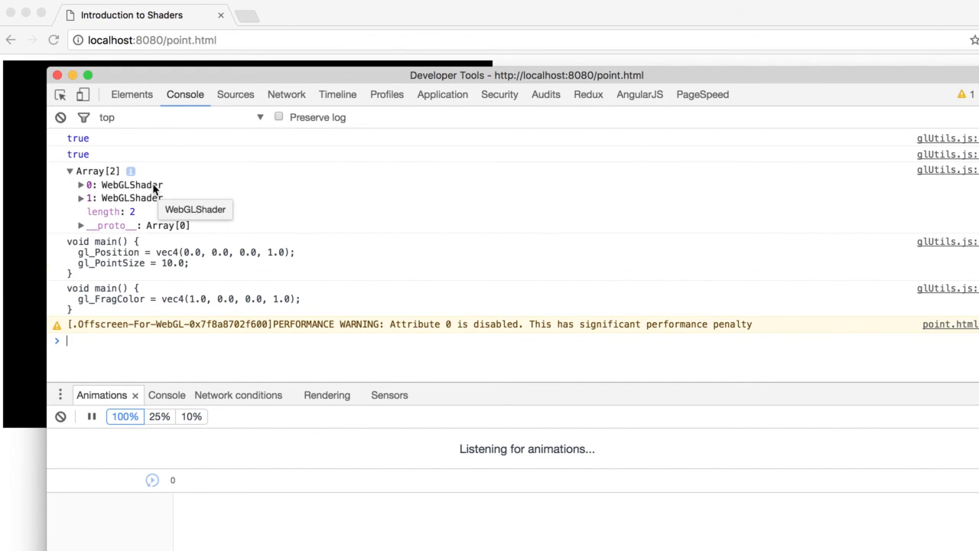
pyautogui.click(79, 185)
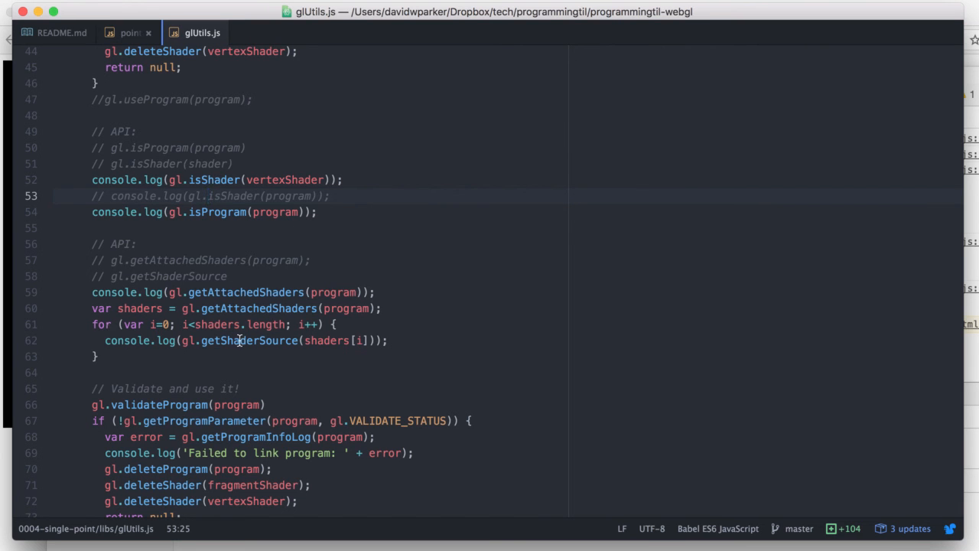
pyautogui.doubleClick(248, 340)
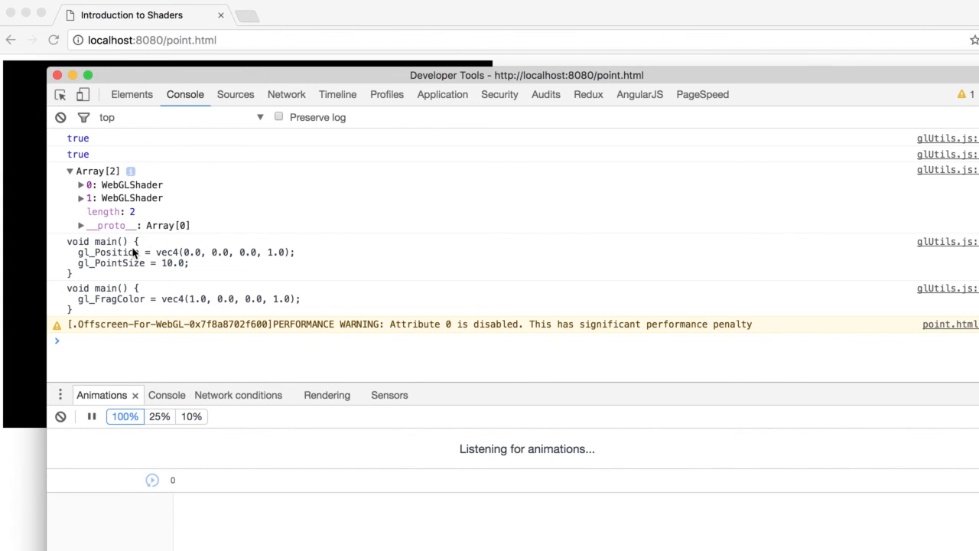
pyautogui.moveTo(129, 257)
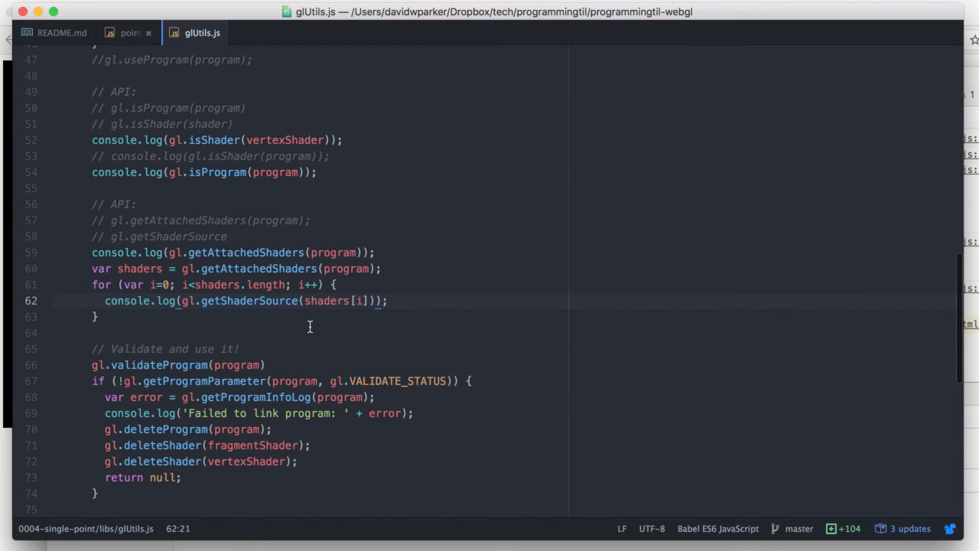
# Step: Scroll glUtils.js back up through createProgram to checkWebGL and switch to point.js
pyautogui.click(181, 300)
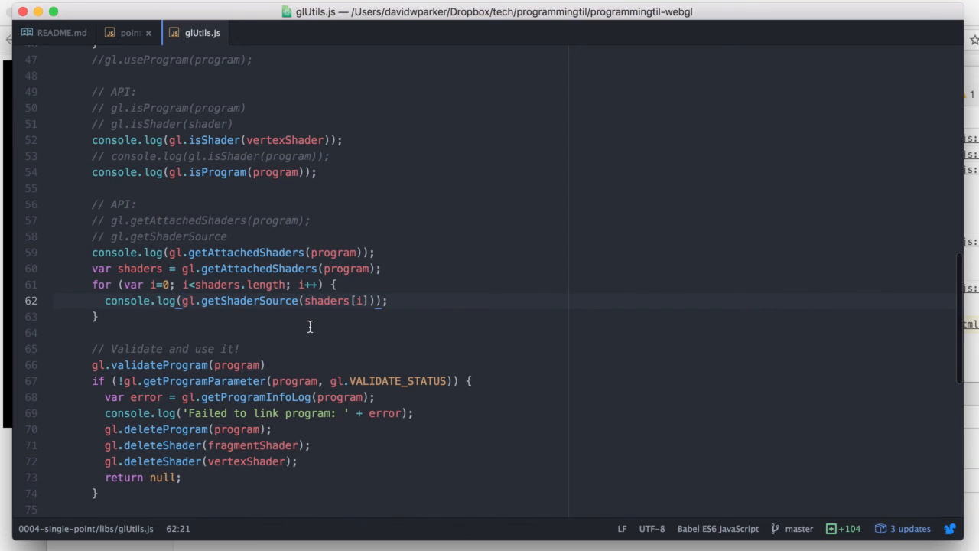
pyautogui.scroll(-3)
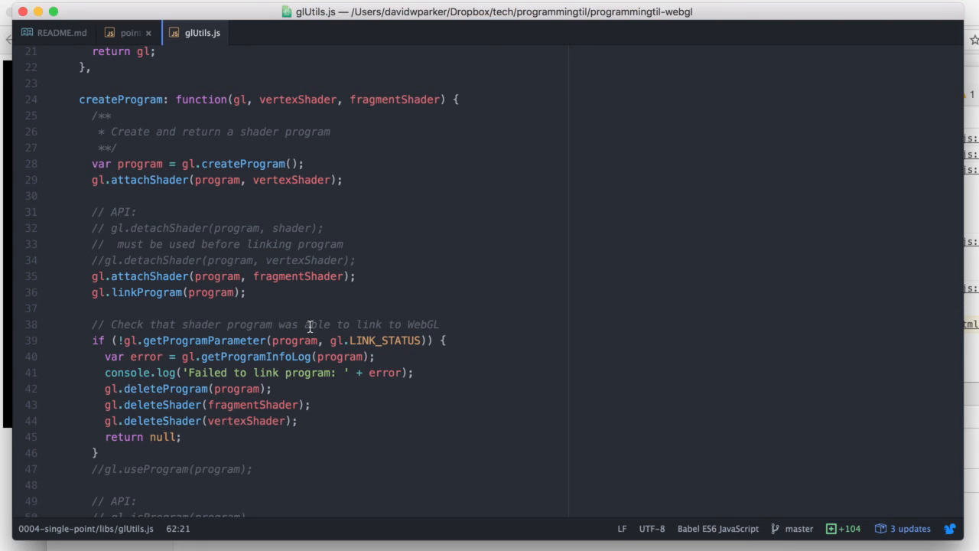
pyautogui.scroll(3)
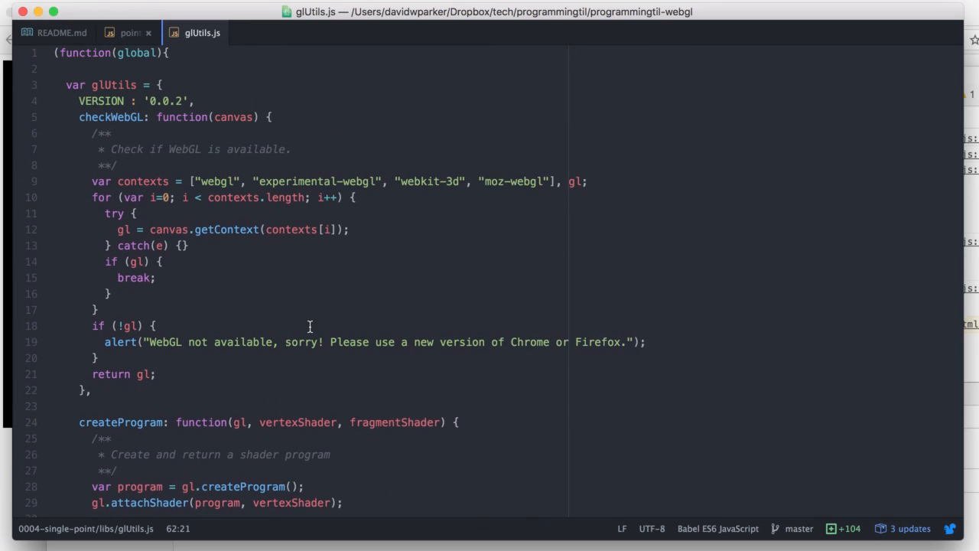
pyautogui.click(130, 32)
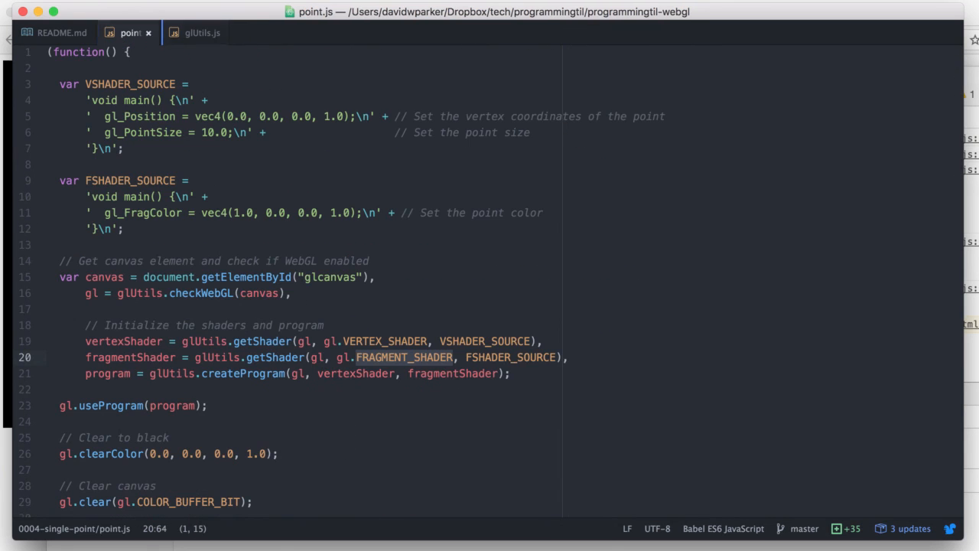